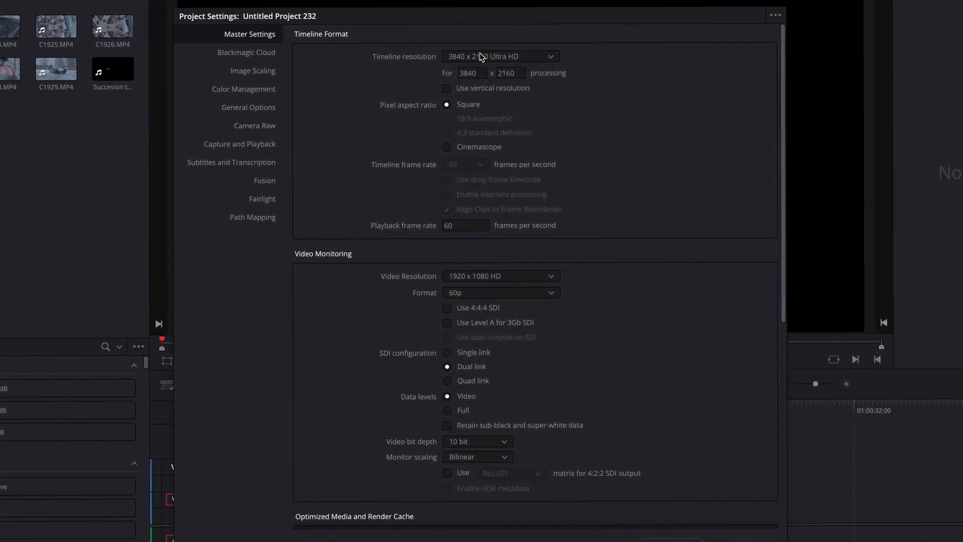
# Set Master Settings timeline resolution to 3840x2160 Ultra HD at 60 fps
pyautogui.click(500, 56)
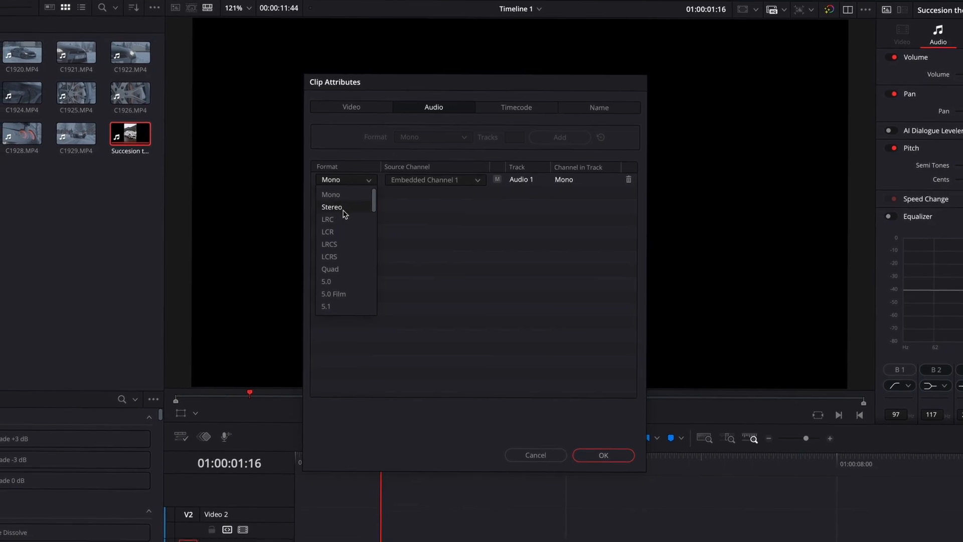
# Change the music clip's audio format to Stereo with left/right channel mapping
pyautogui.click(333, 207)
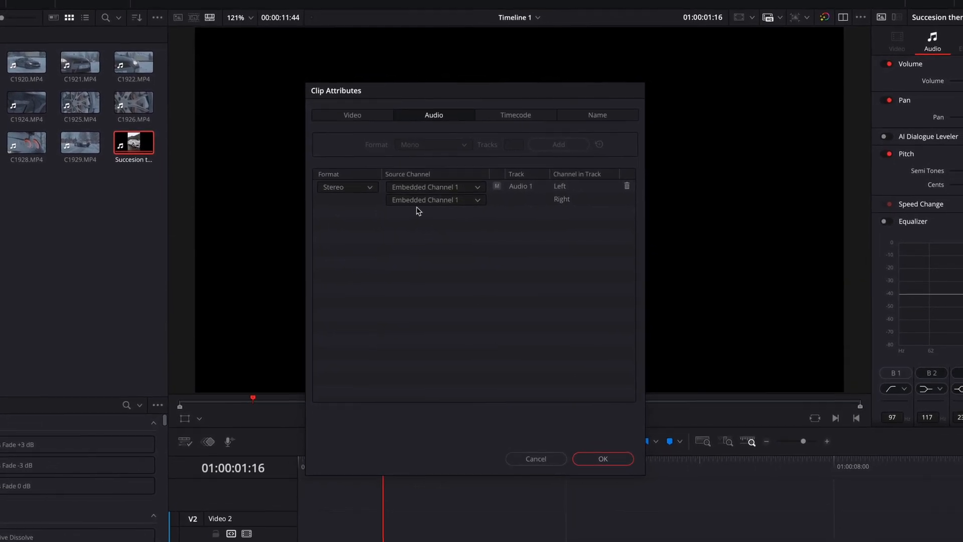
pyautogui.click(601, 458)
pyautogui.write('track')
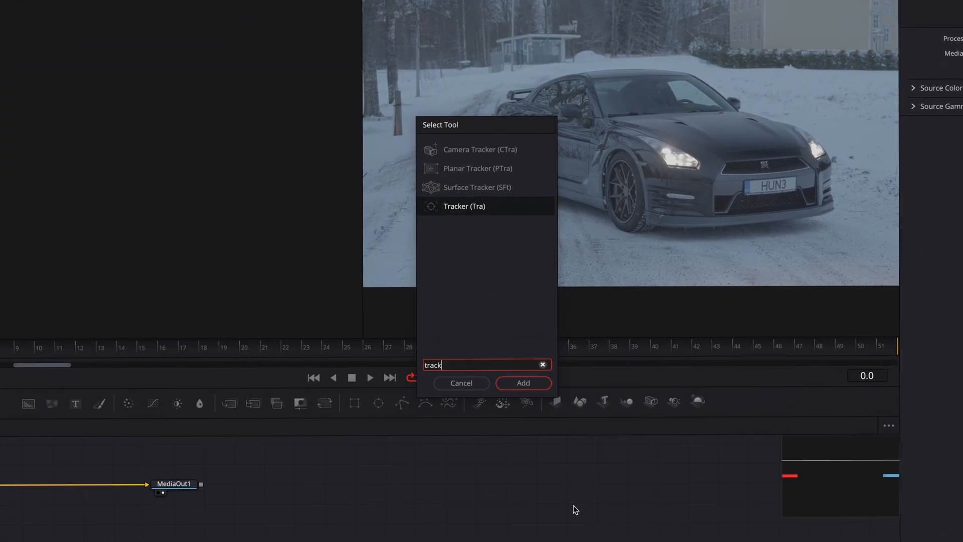
# Add a Tracker on the car's fender, track forward, and set Match Move with BG only
pyautogui.click(523, 382)
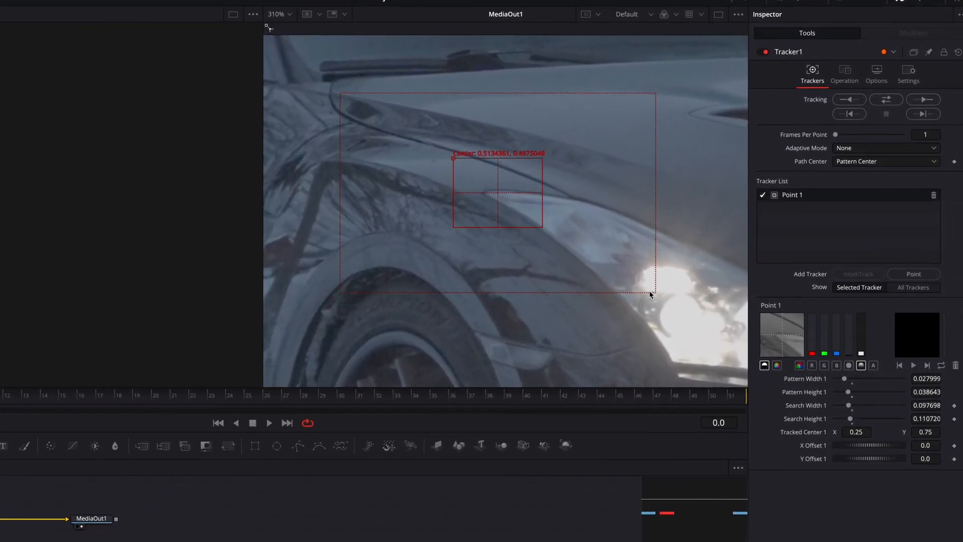
pyautogui.click(923, 99)
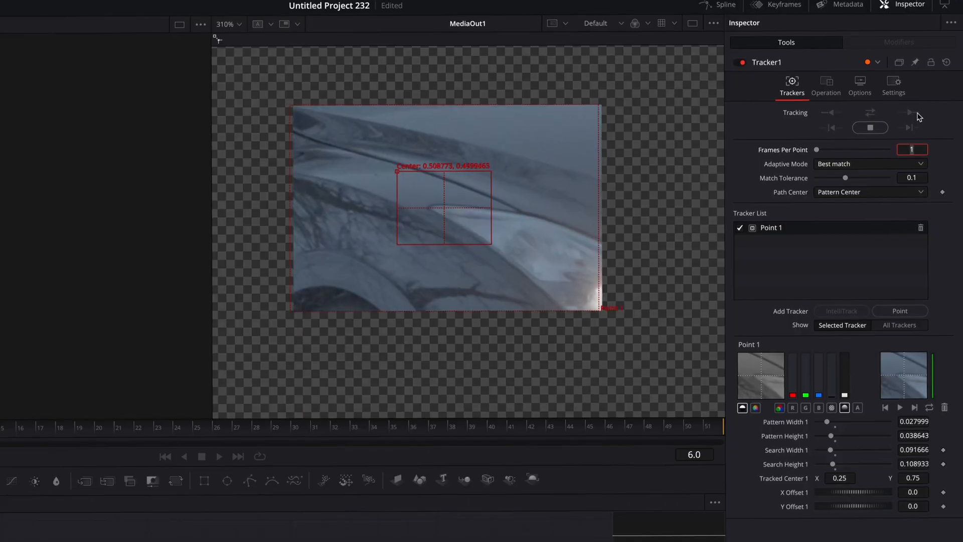
pyautogui.click(915, 111)
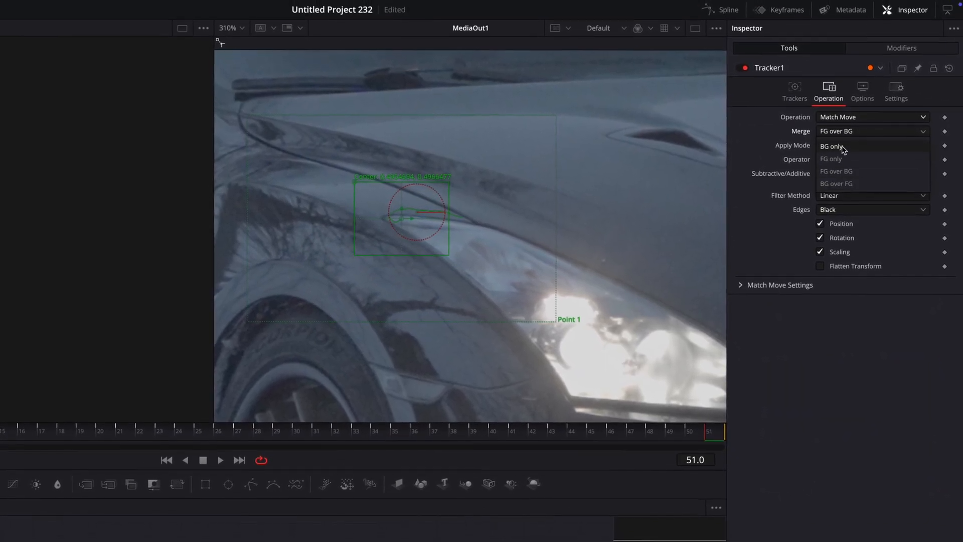
pyautogui.click(832, 146)
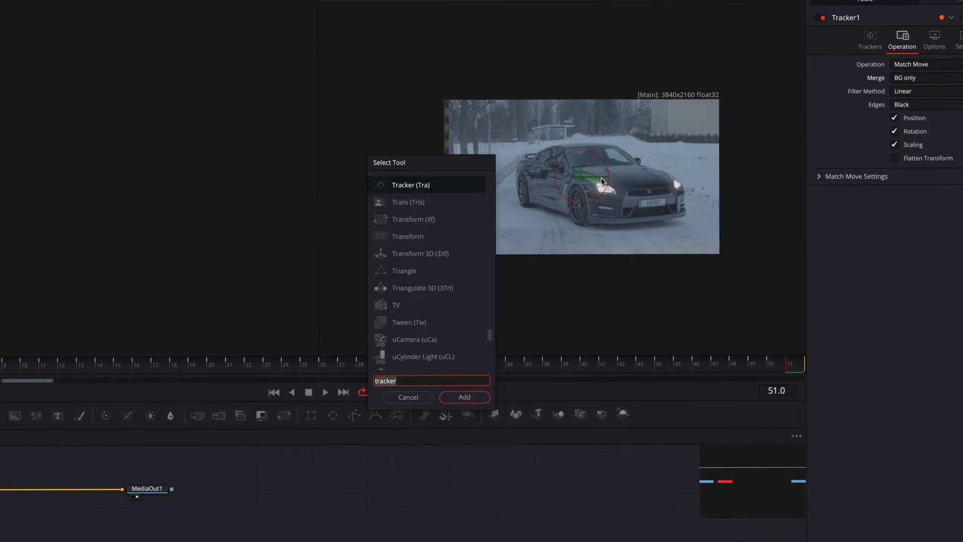
# Add a Transform node after Tracker1 scaling the shot to 1.139, then return to Edit
pyautogui.write('transfor')
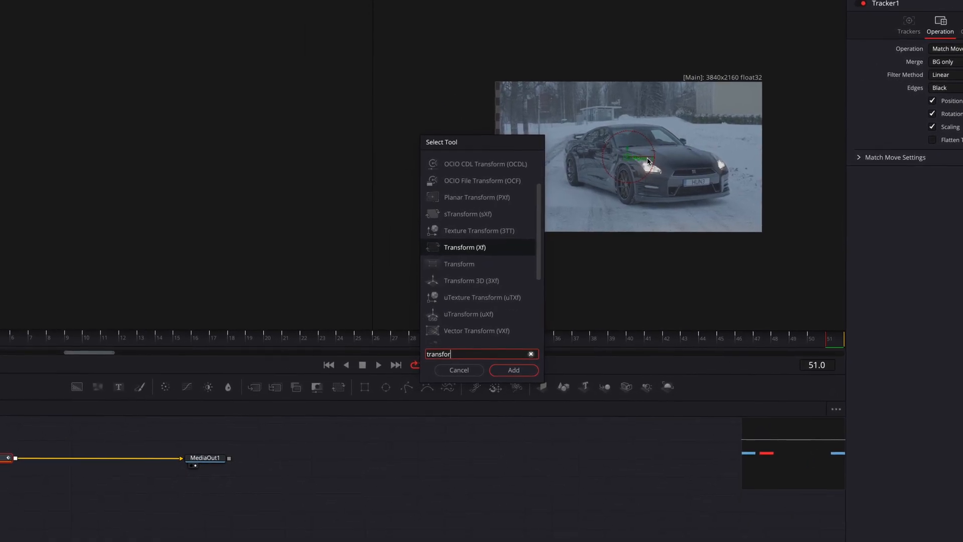
pyautogui.click(513, 370)
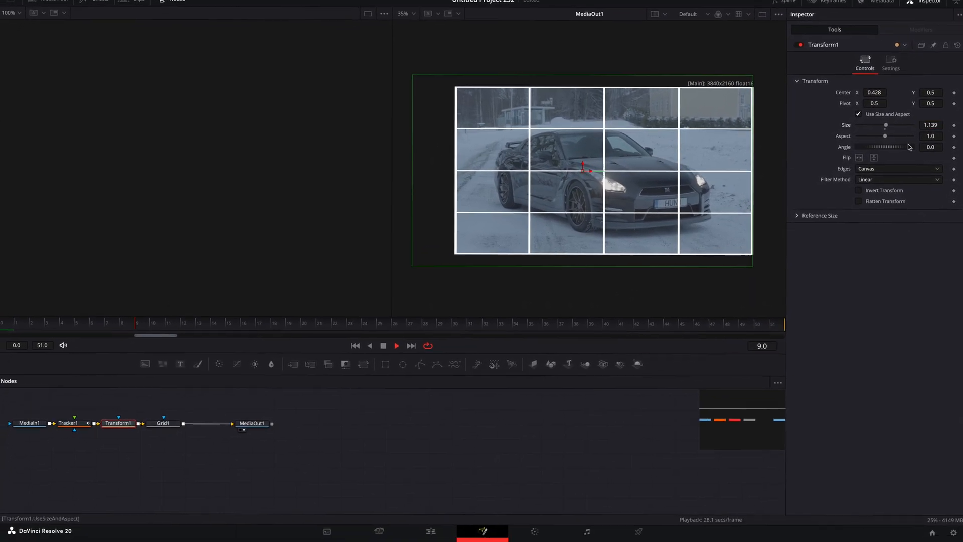
pyautogui.click(163, 422)
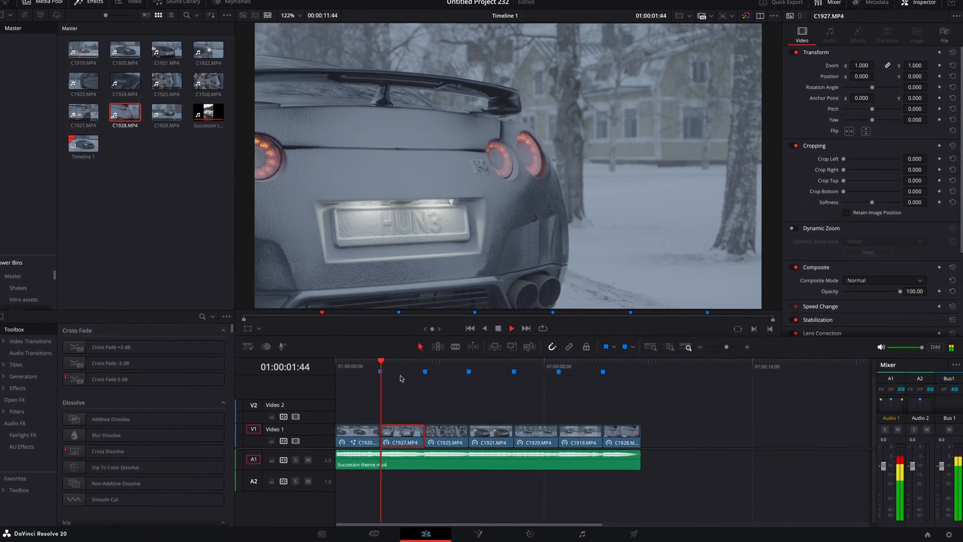
# Select Compound Clip 4 on the timeline as the next clip to stabilise
pyautogui.click(484, 531)
pyautogui.write('track')
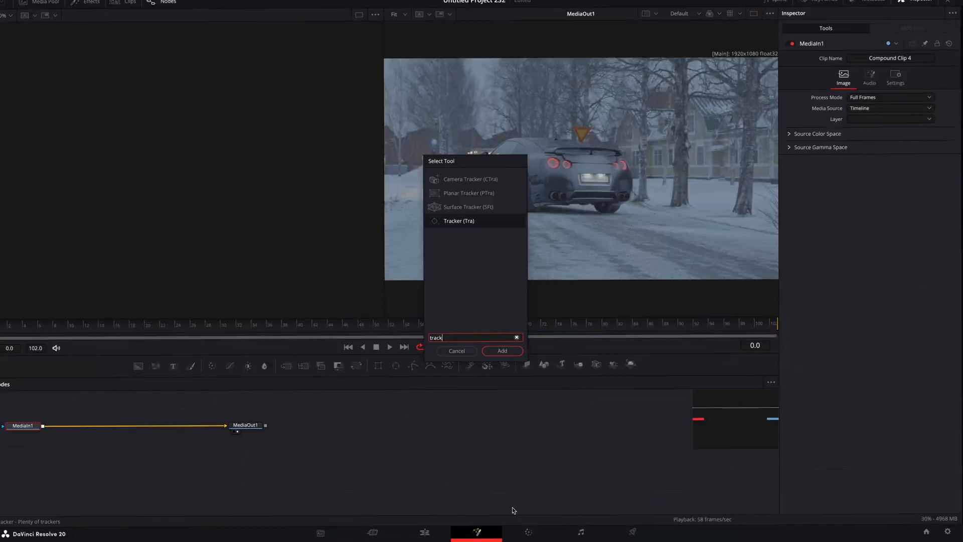
# Add Tracker1, Transform (Center X 0.59, Size 1.117) and a Grid with 20 column cells
pyautogui.click(501, 351)
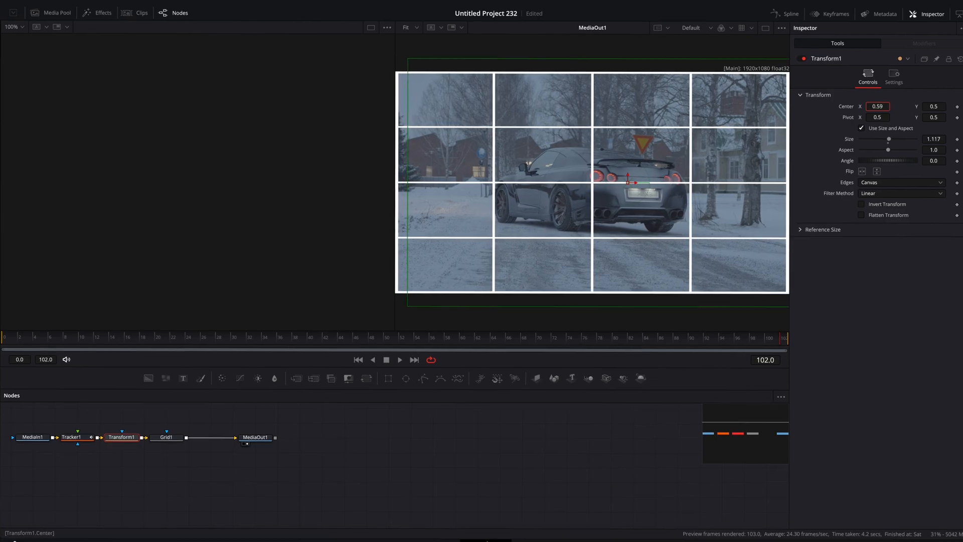
pyautogui.click(172, 12)
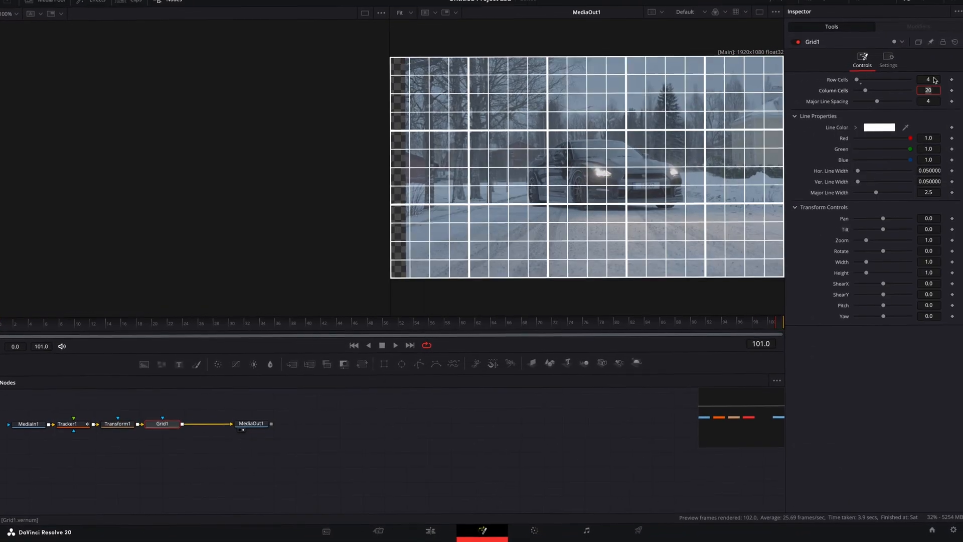
pyautogui.click(430, 530)
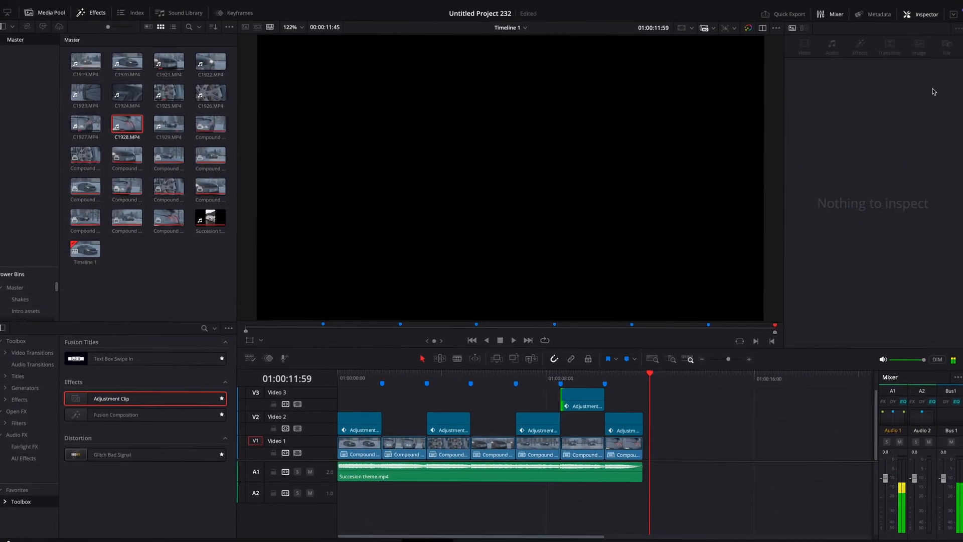
# Select the Video 3 adjustment clip to open its zoom settings in the Inspector
pyautogui.click(582, 394)
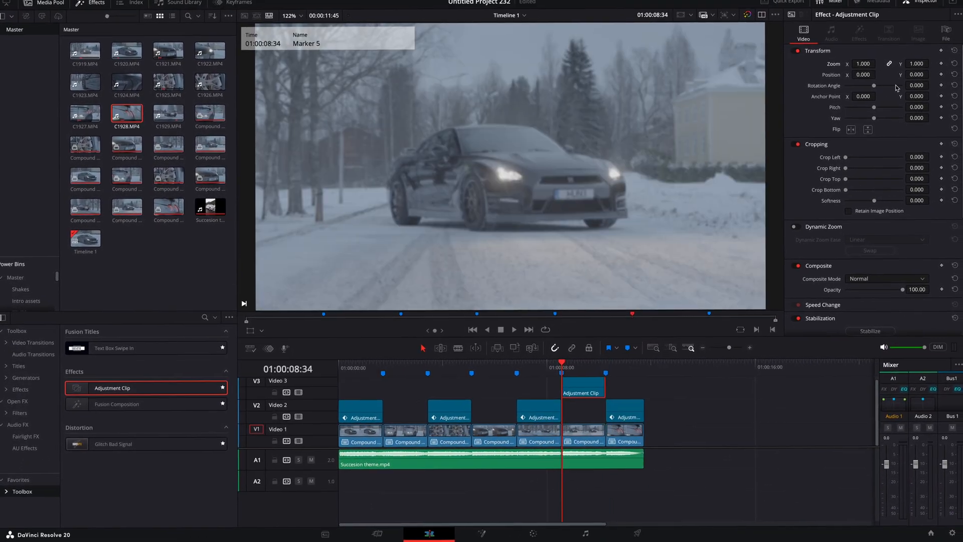